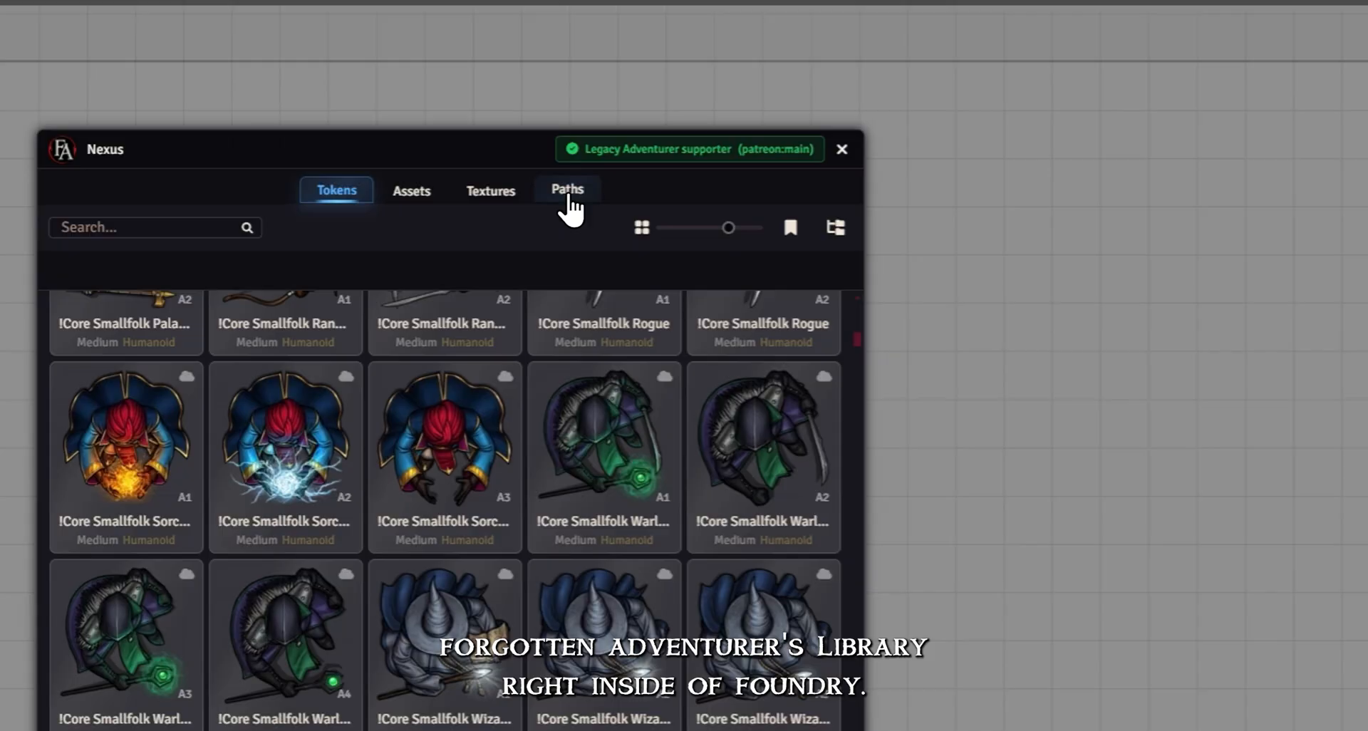
# Browse the Paths library, then the Textures library down to the brick and stone textures.
pyautogui.click(566, 190)
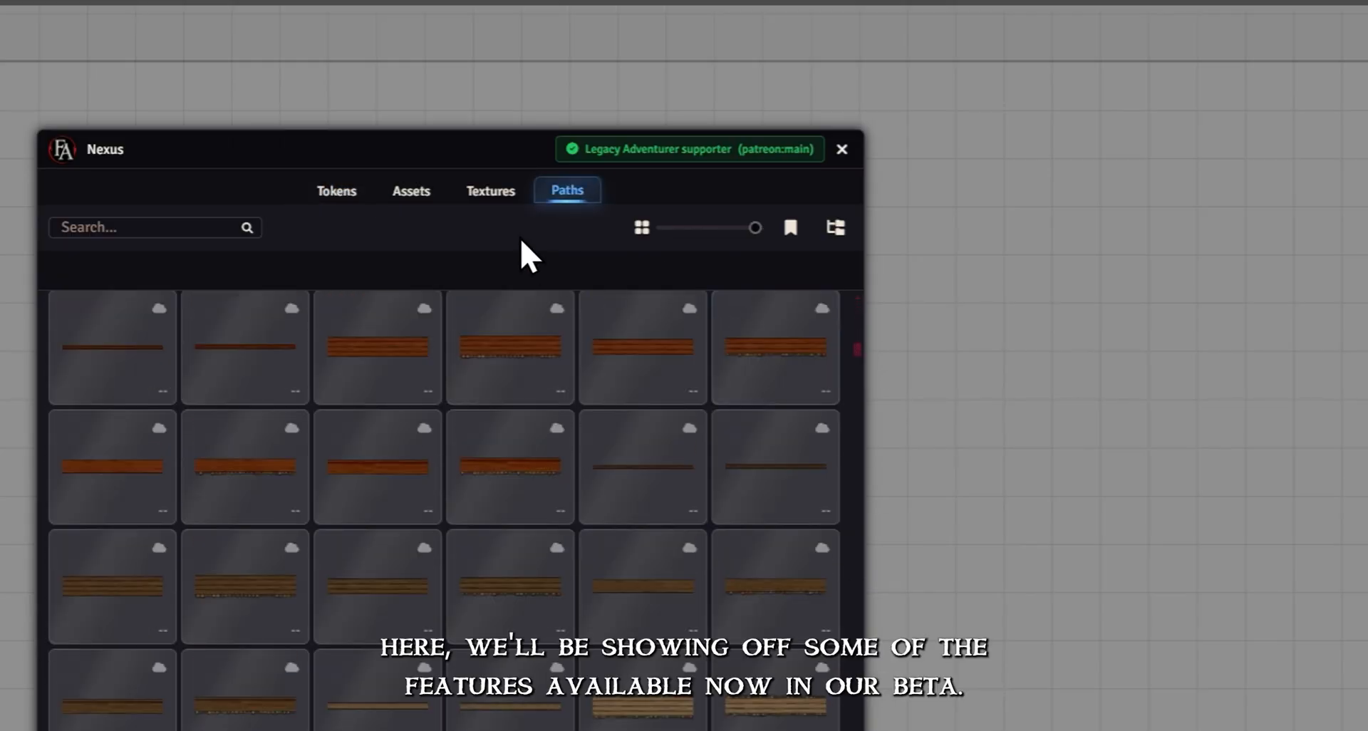
pyautogui.click(490, 190)
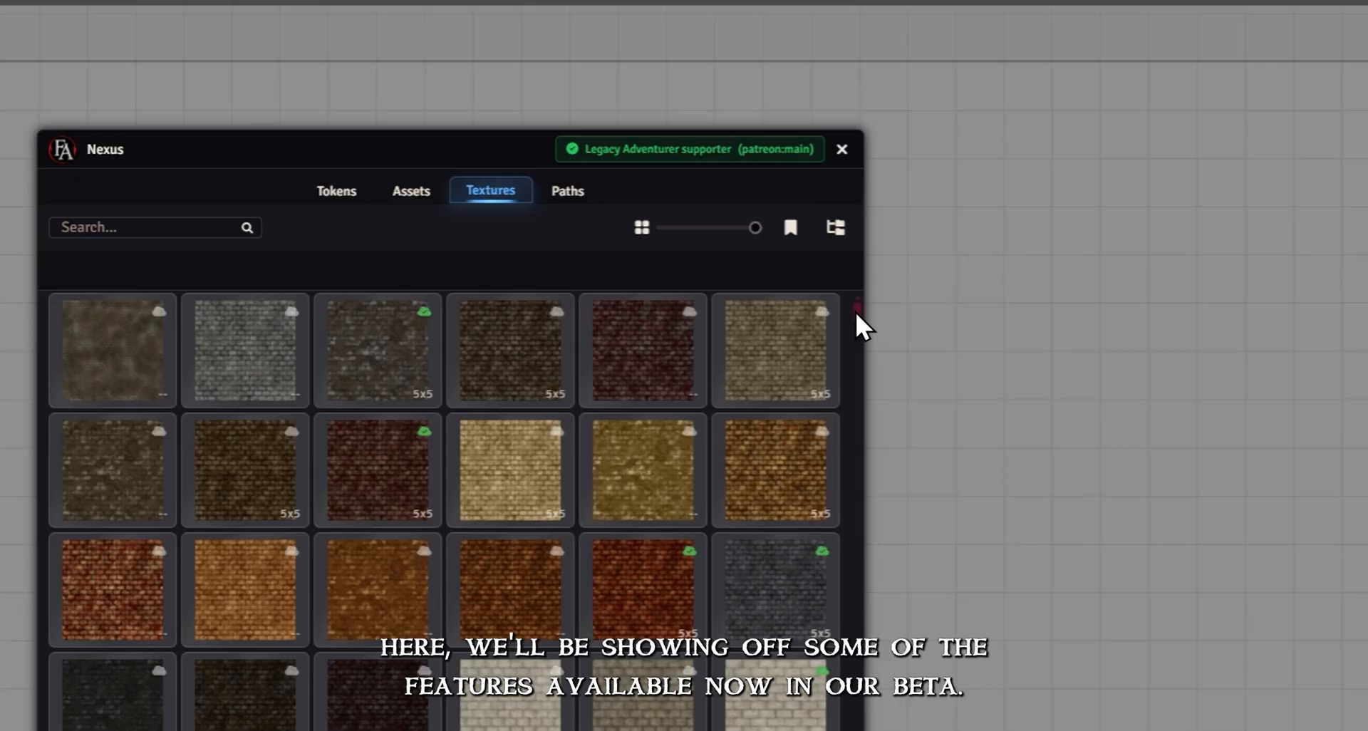
pyautogui.scroll(-3)
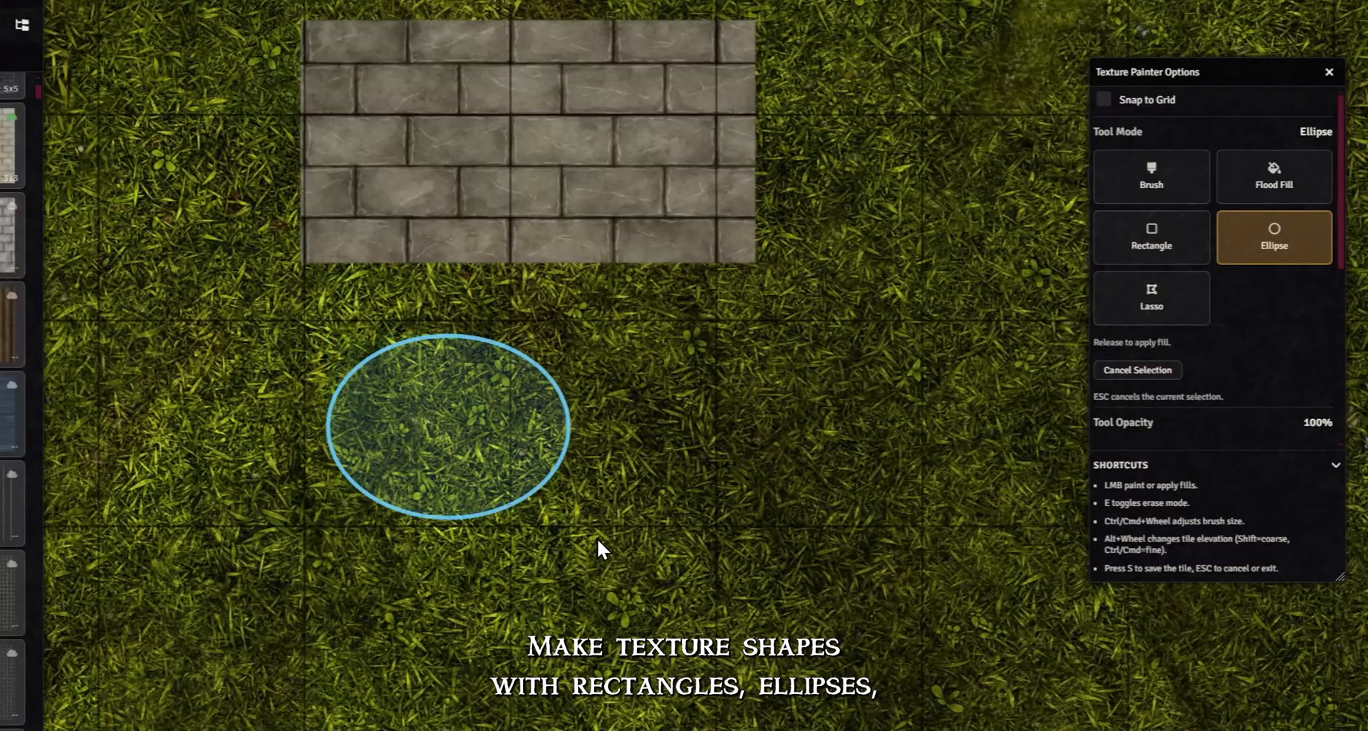
# Fill an ellipse with stone texture, then edit a tile's mask and offset its texture X to -350.
pyautogui.click(1151, 298)
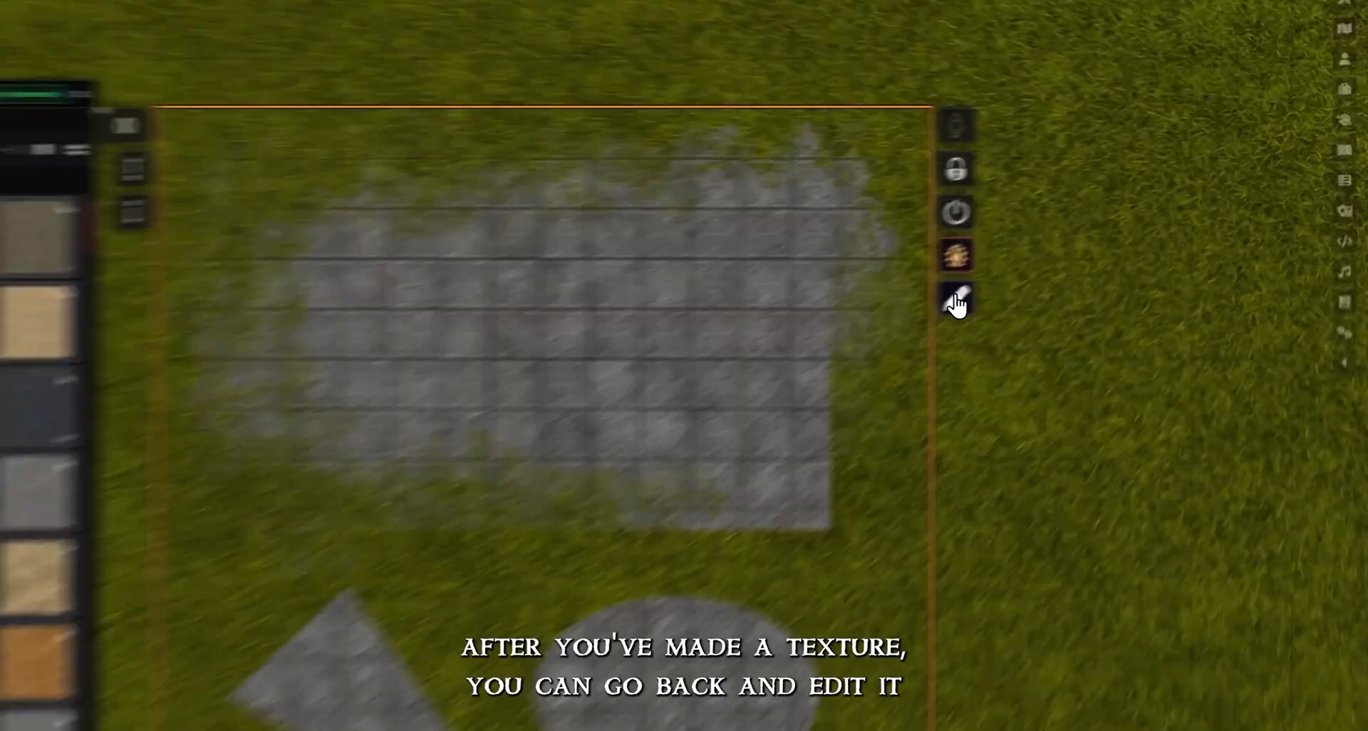
pyautogui.click(954, 314)
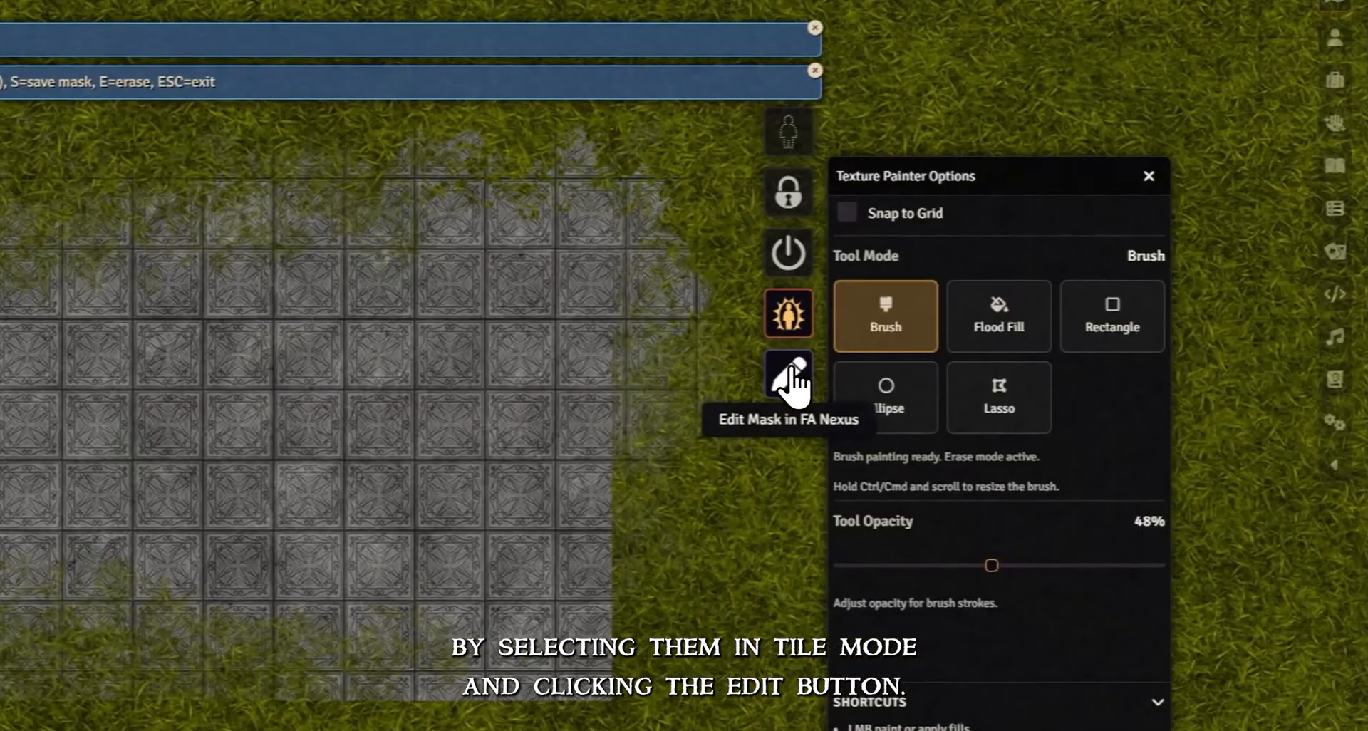
pyautogui.click(787, 374)
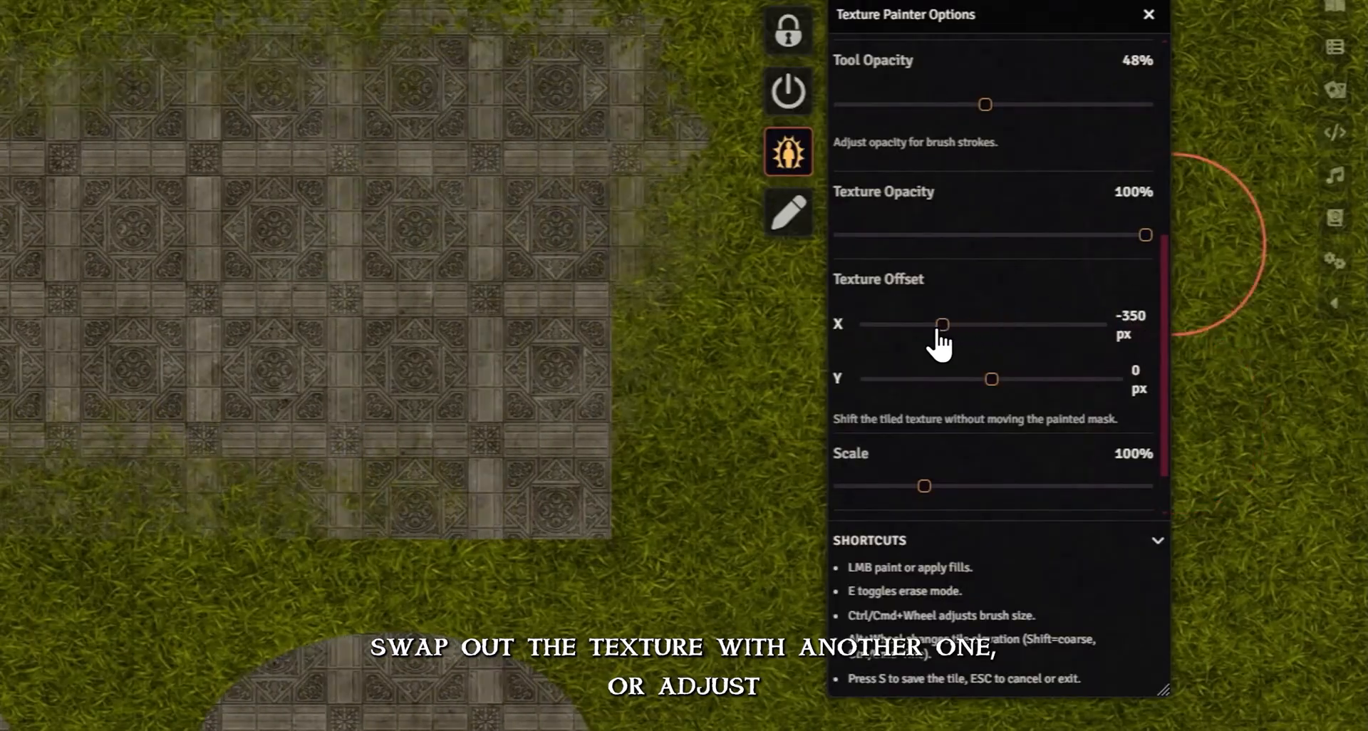
pyautogui.moveTo(941, 324); pyautogui.dragTo(1010, 323)
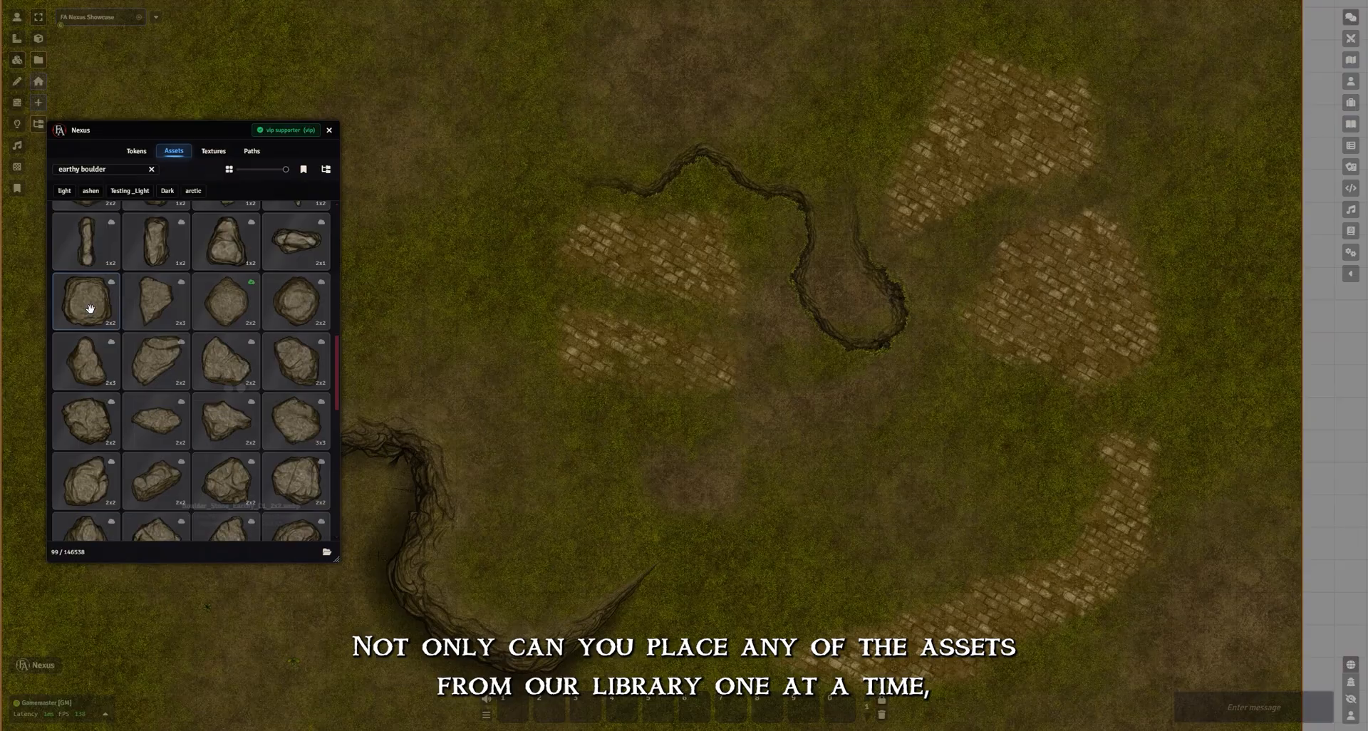
# Place an earthy boulder with a drop shadow lowered to 24% opacity.
pyautogui.click(86, 300)
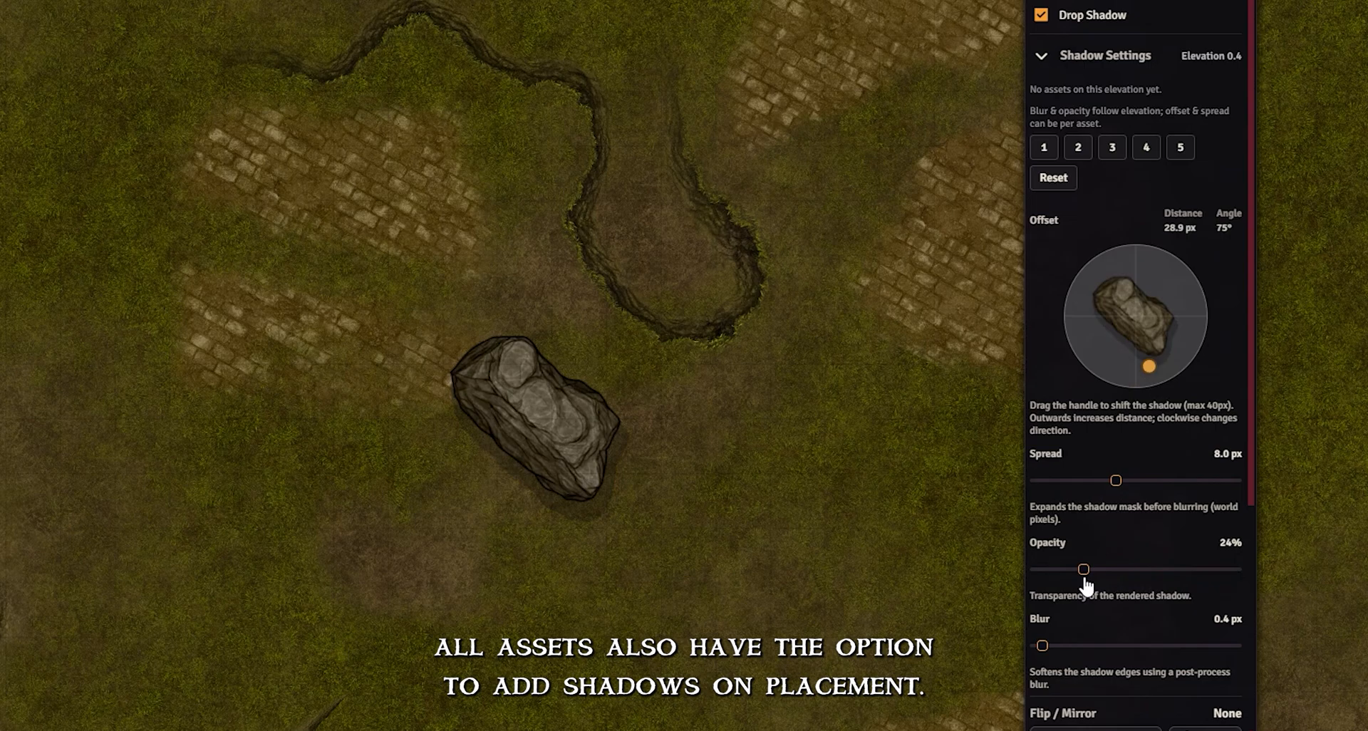
pyautogui.moveTo(1083, 568); pyautogui.dragTo(1109, 568)
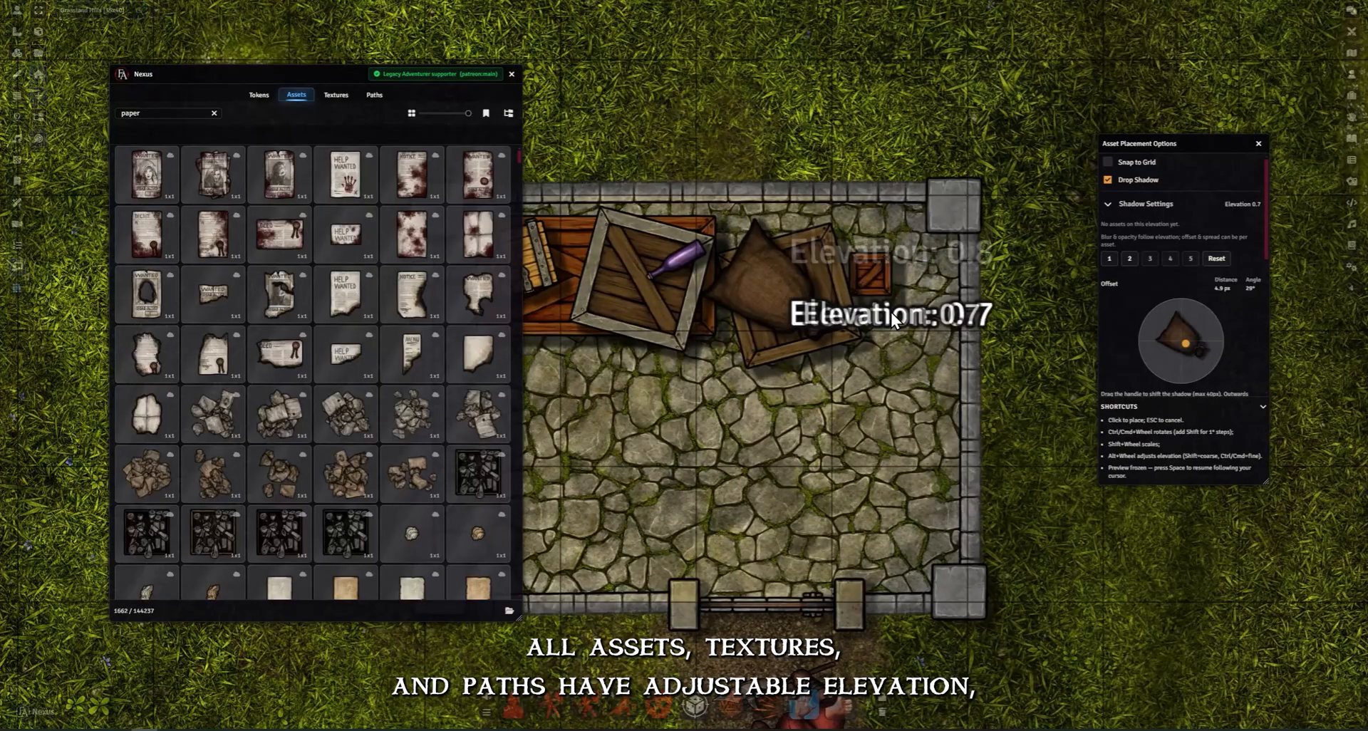
# Pick the Help Wanted poster from the paper assets and raise its elevation over the crates.
pyautogui.scroll(-3)
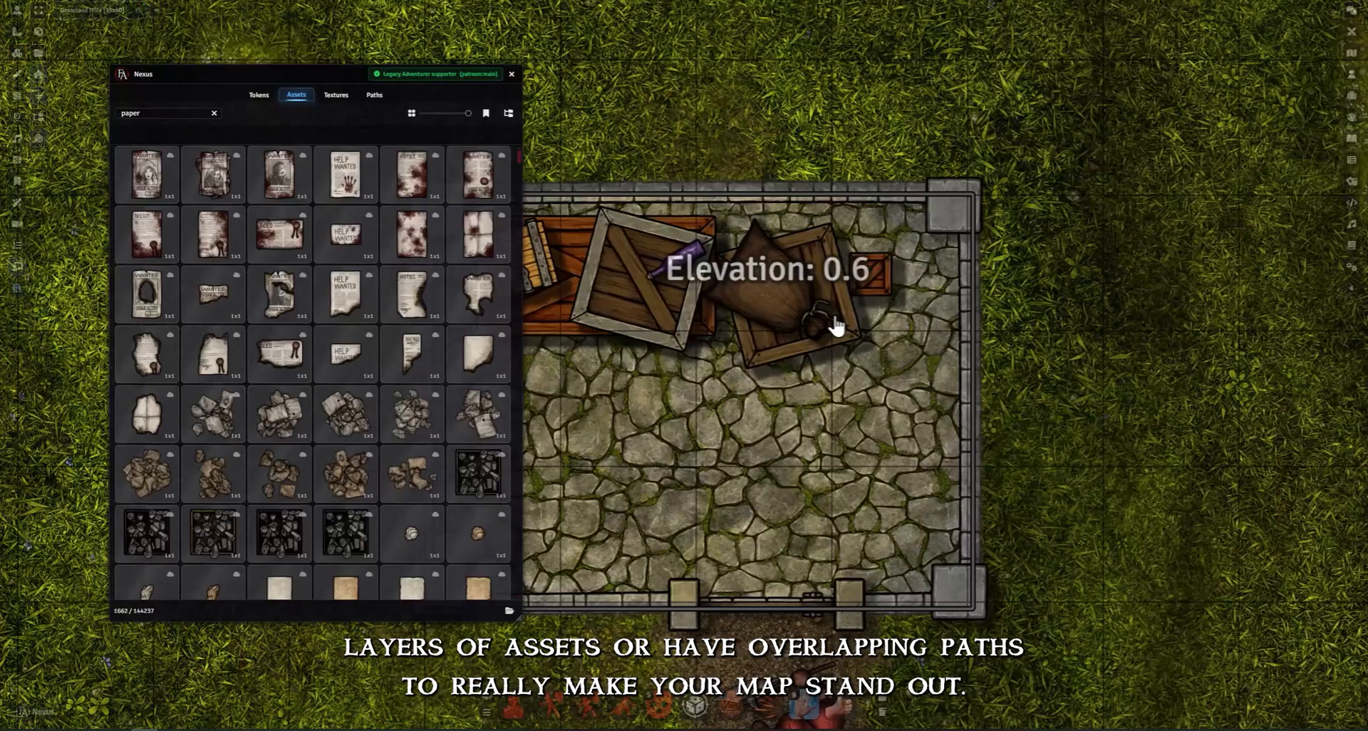
pyautogui.click(345, 174)
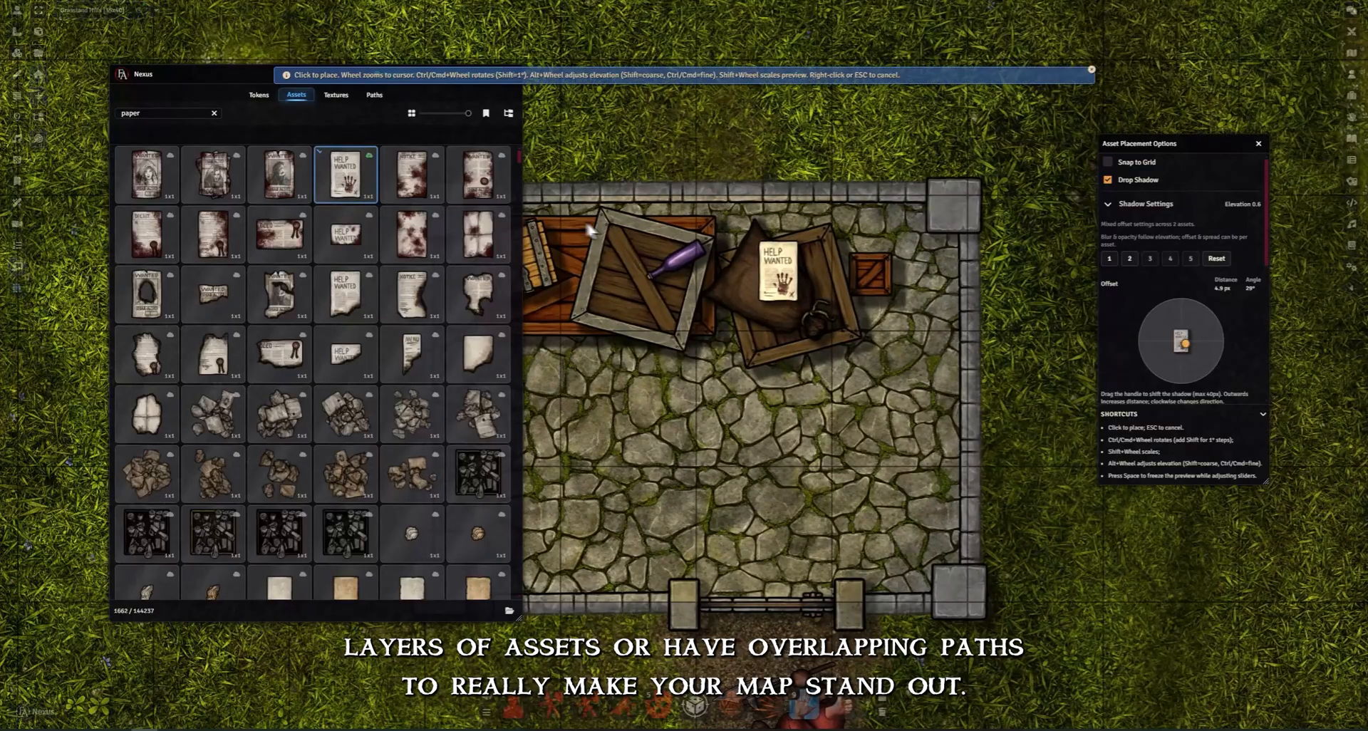
pyautogui.scroll(-3)
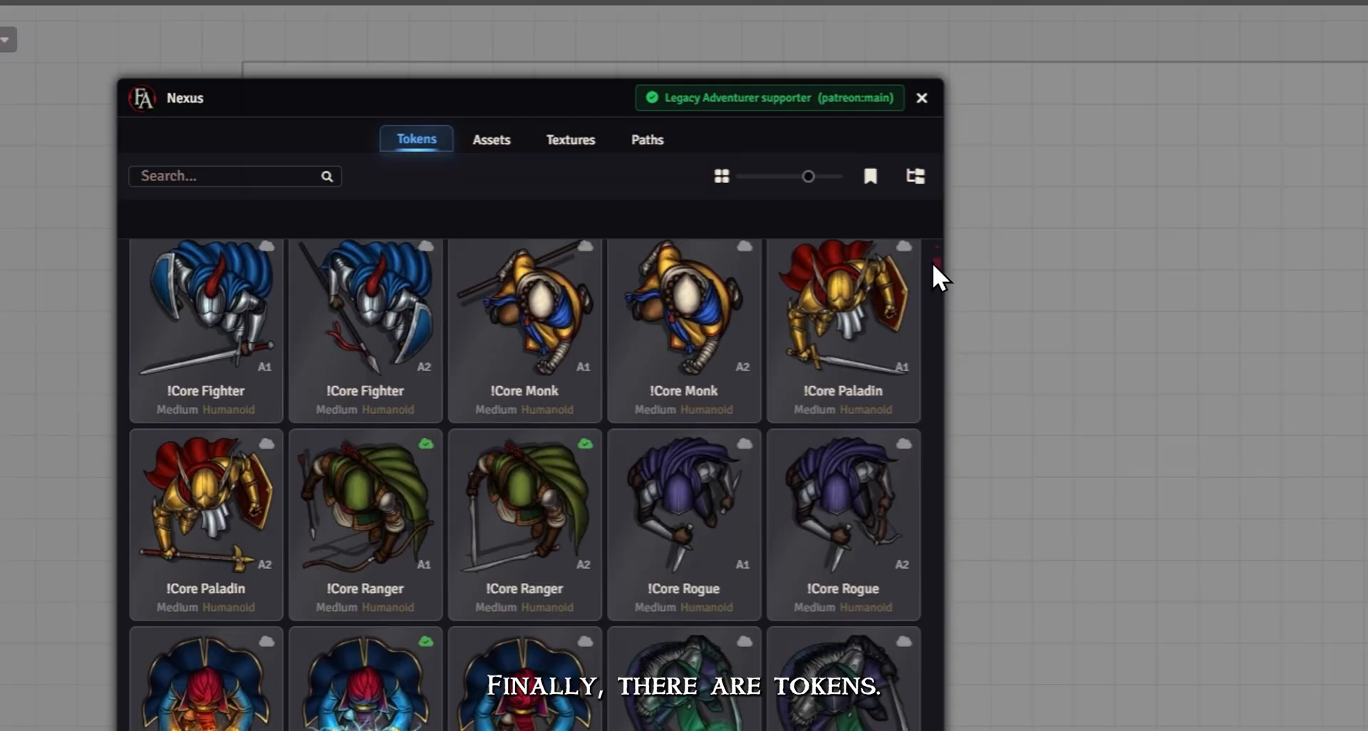
# Place Commoner NPC tokens with random rotation and search the tokens for 'wyvern'.
pyautogui.scroll(-3)
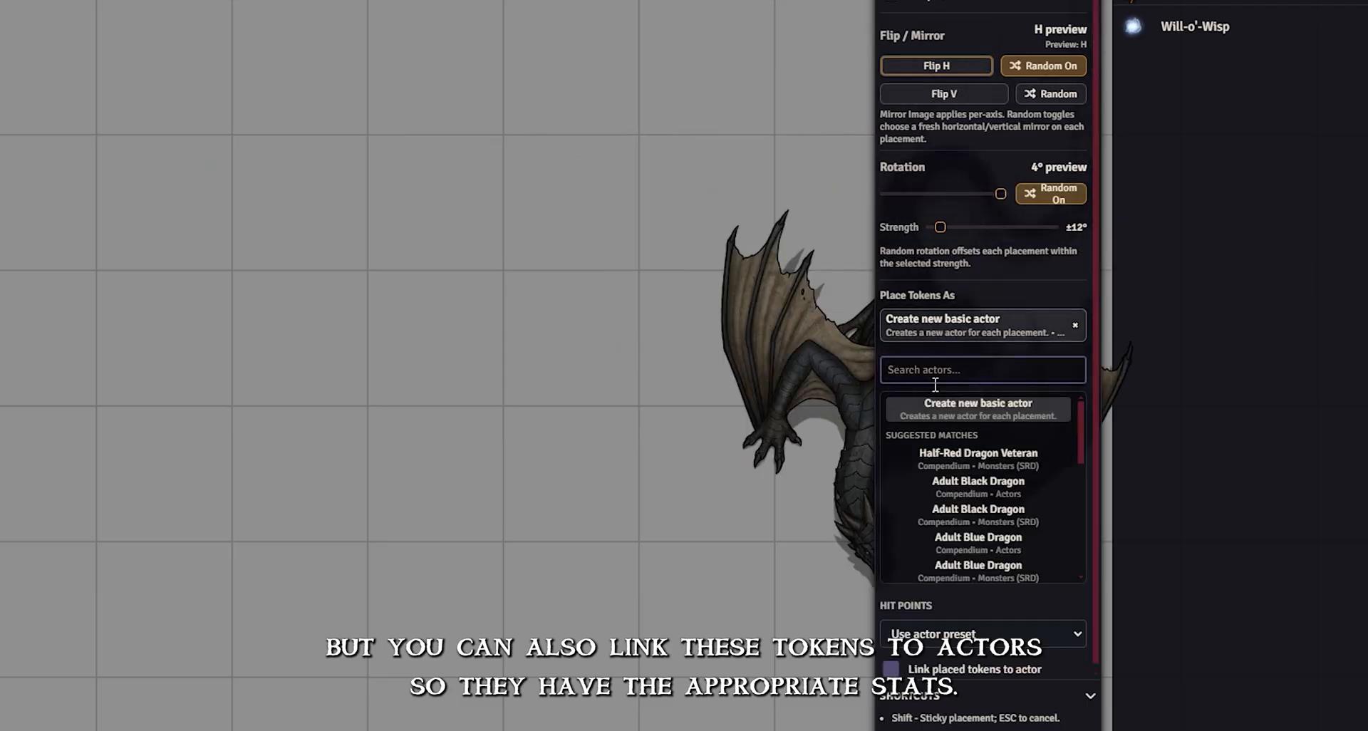
pyautogui.write('wyvern')
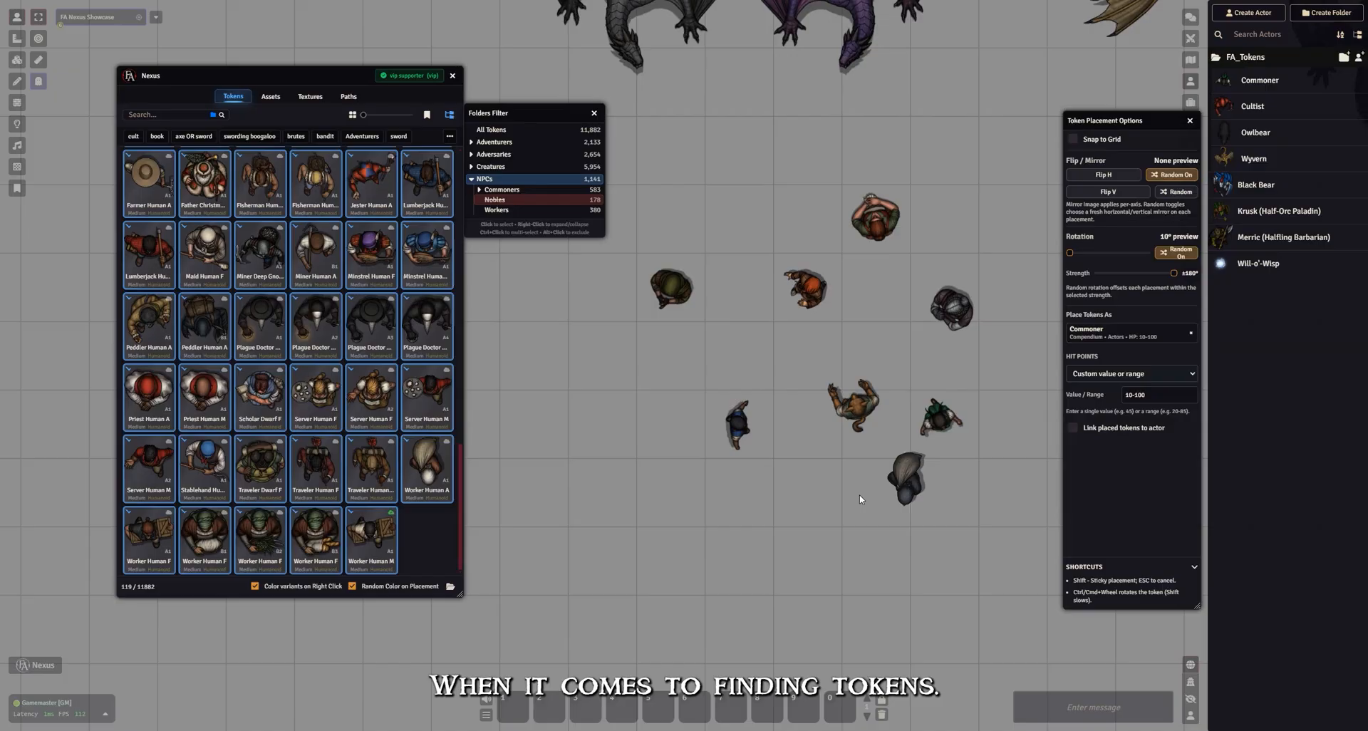
# Search the tokens for 'axe' and bookmark the current search for reuse.
pyautogui.write('axe')
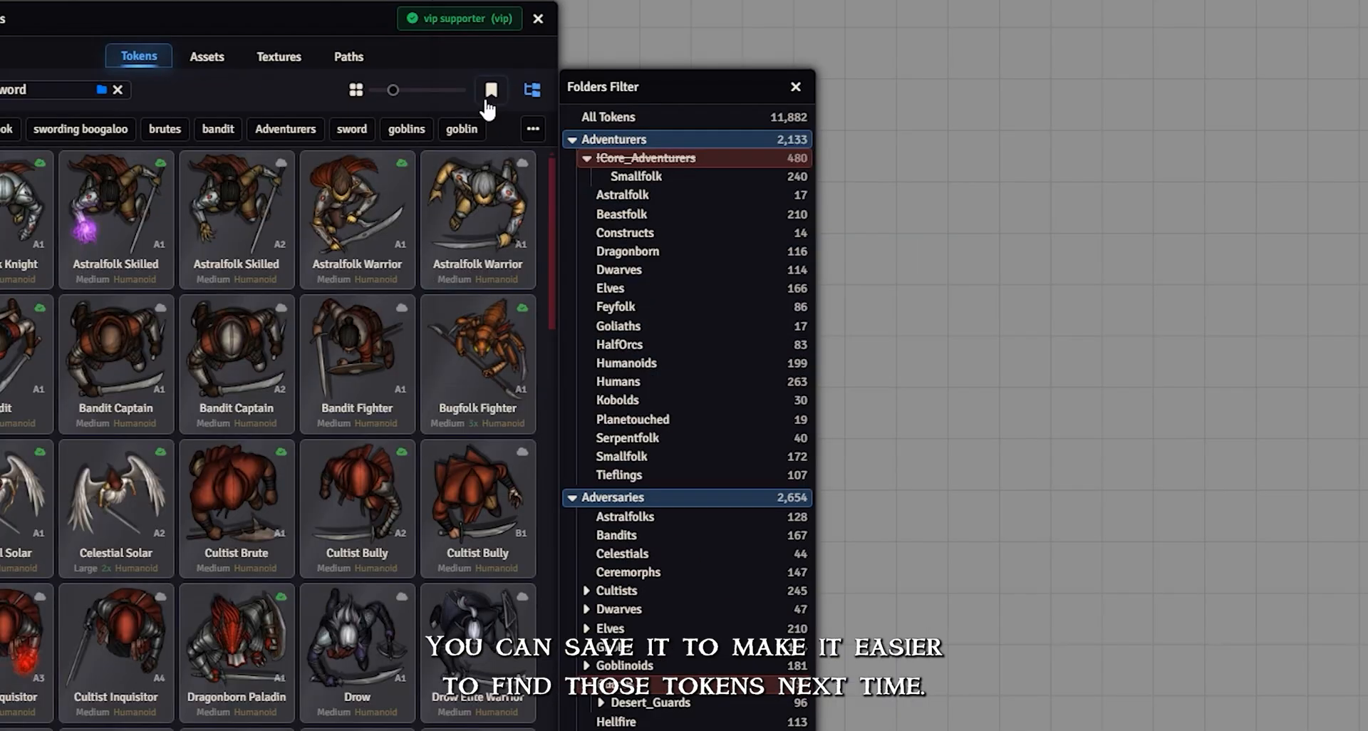
pyautogui.click(489, 90)
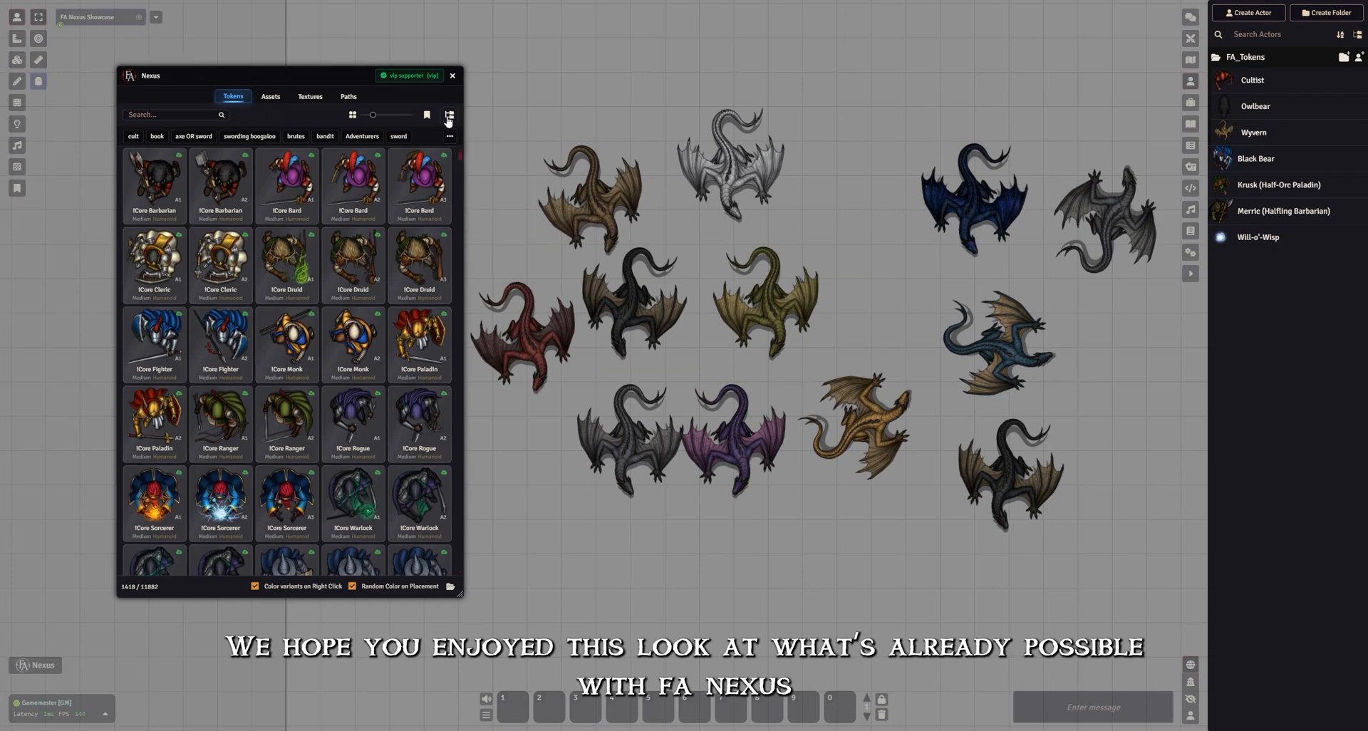
# Filter the token library folders to NPCs > Commoners.
pyautogui.click(449, 114)
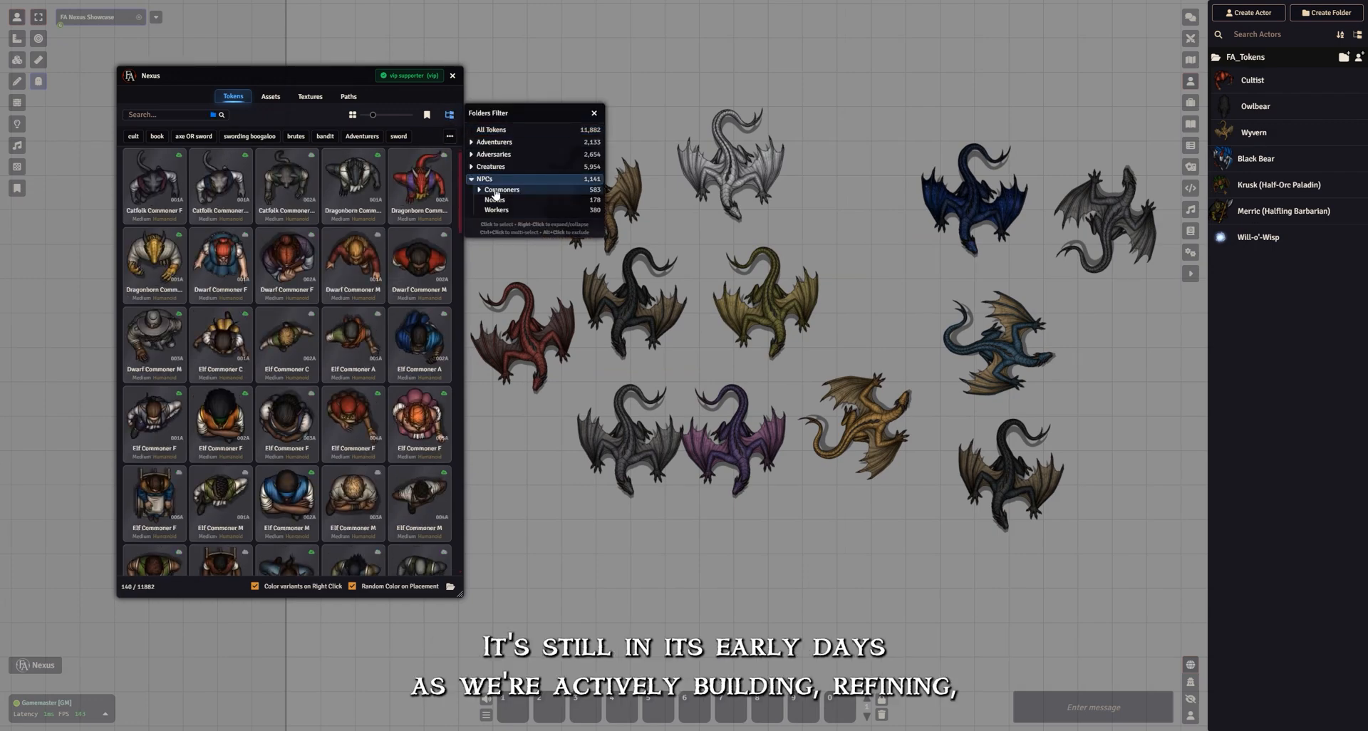